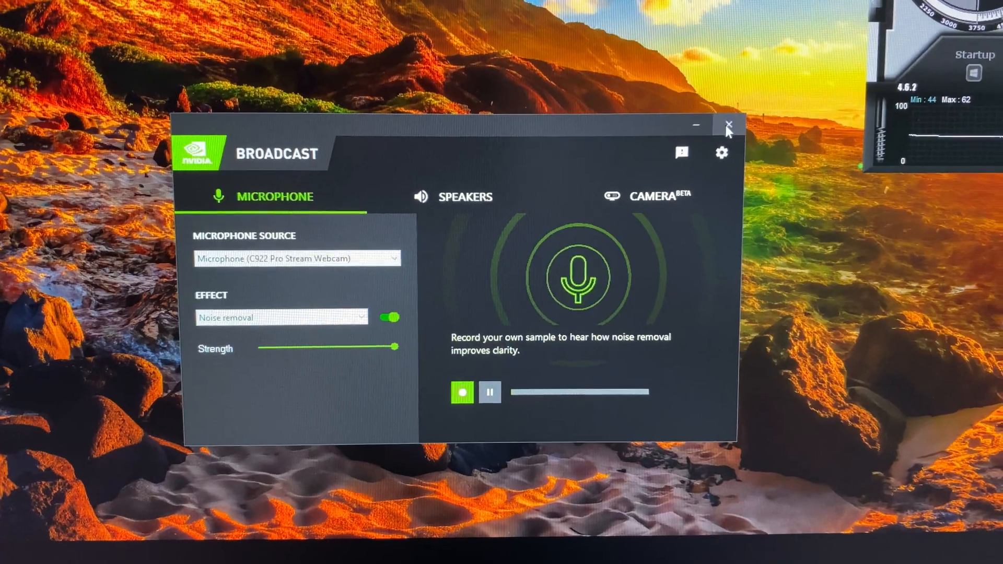
- Close the NVIDIA Broadcast window so it keeps running in the system tray
click(727, 126)
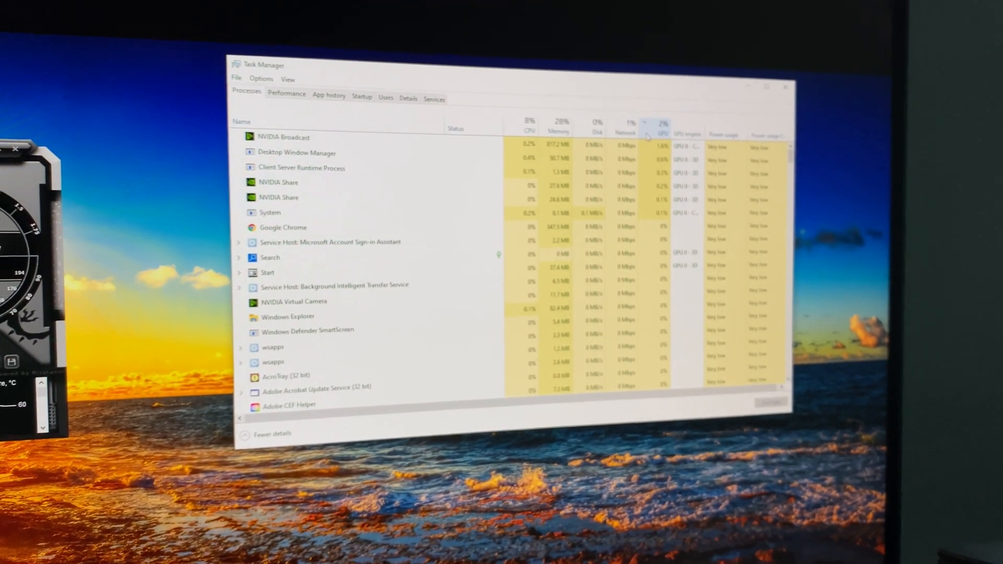
- Sort Processes by GPU descending and highlight the NVIDIA Broadcast row at the top
scroll(down, 3)
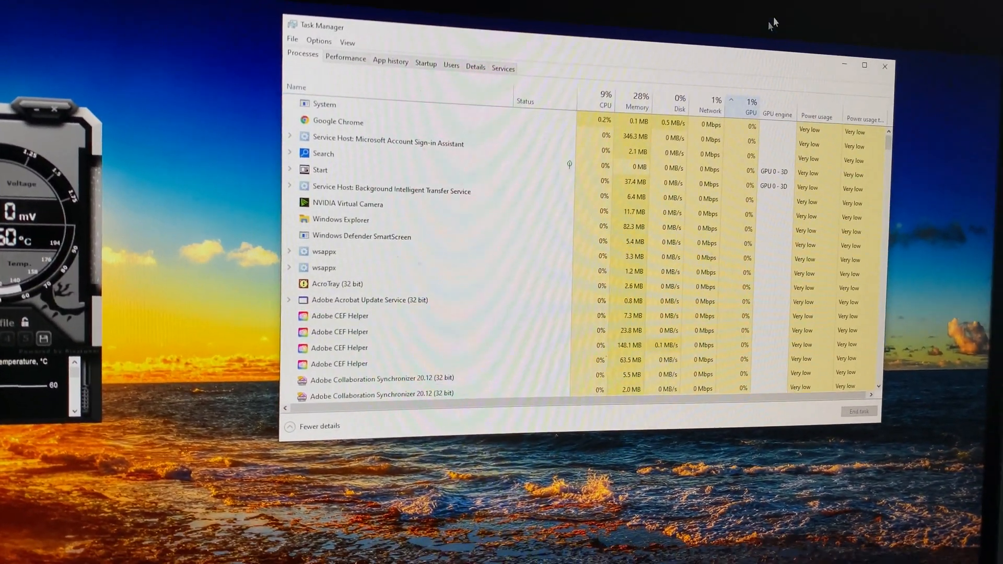
click(716, 105)
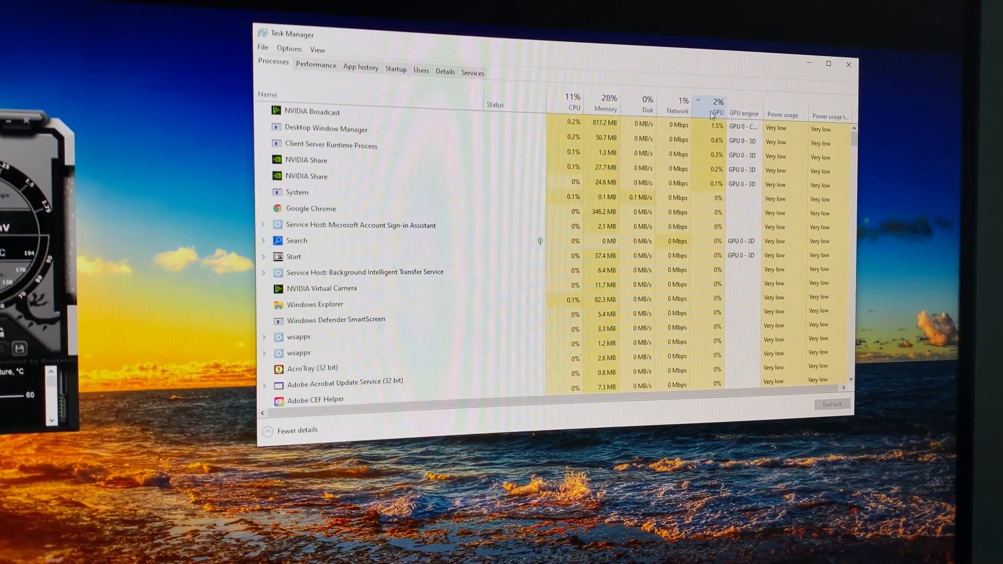
click(313, 107)
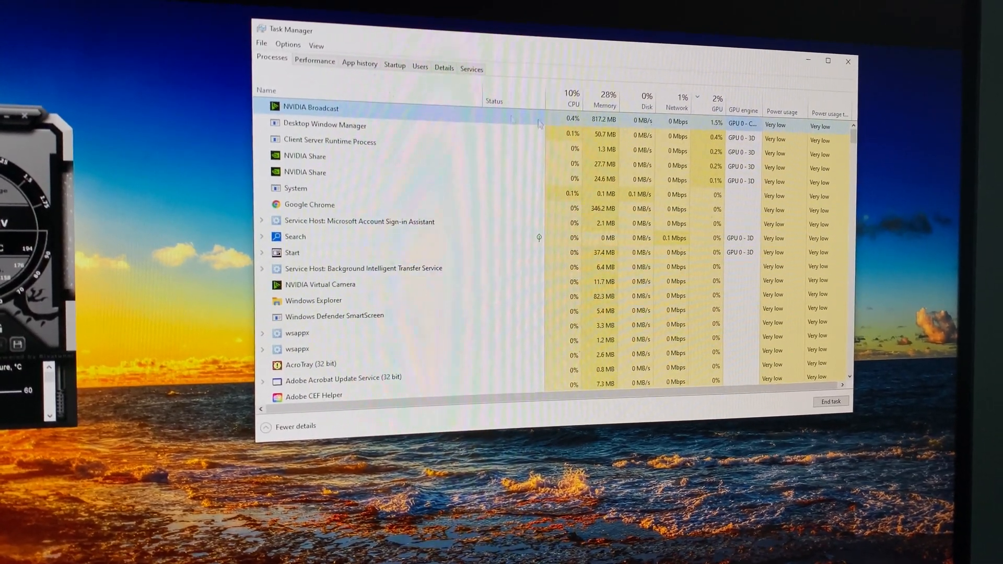